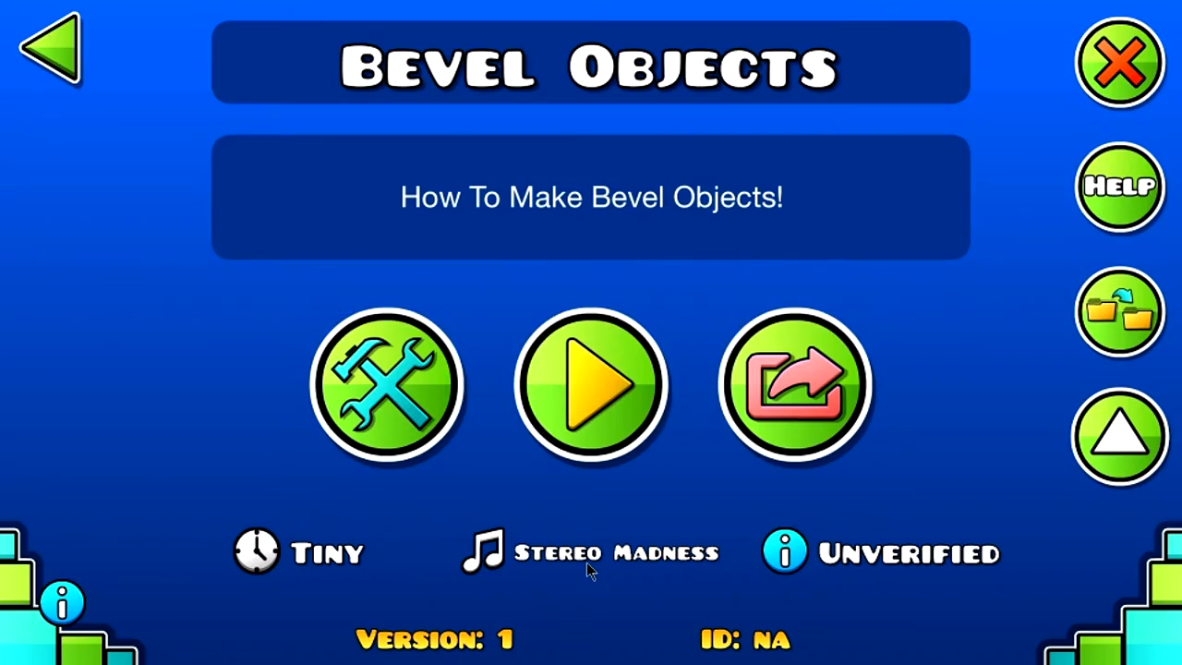
Enter the level editor for the Bevel Objects level
left_click(591, 383)
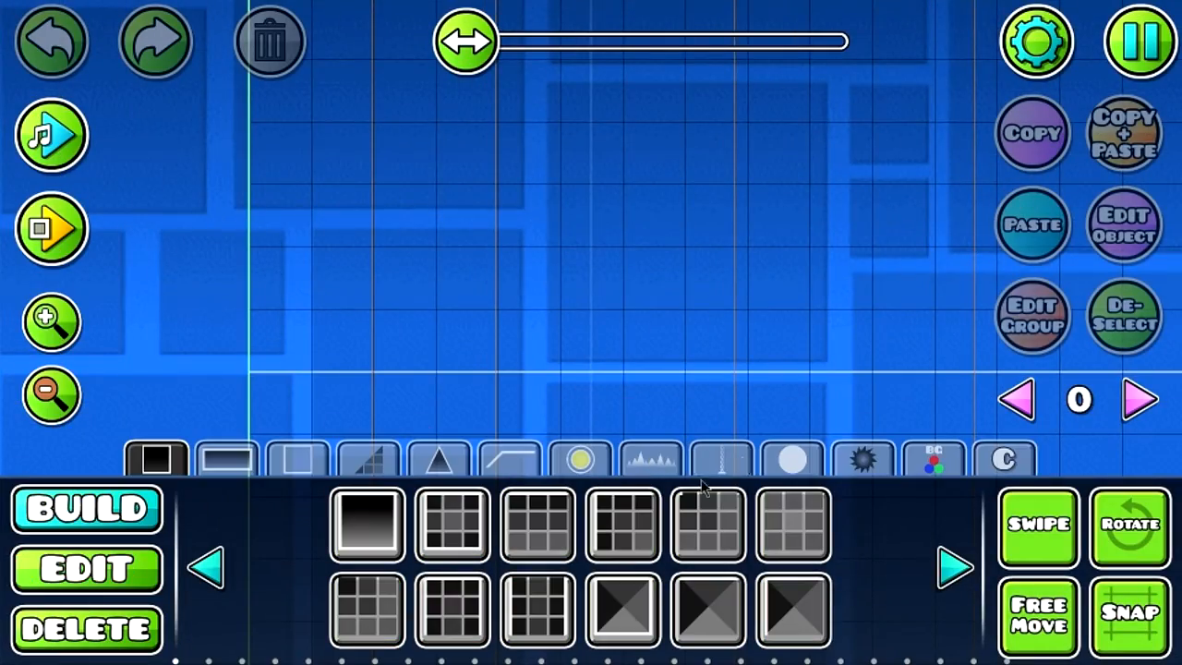
Set the level background colour to near black and confirm it
left_click(933, 458)
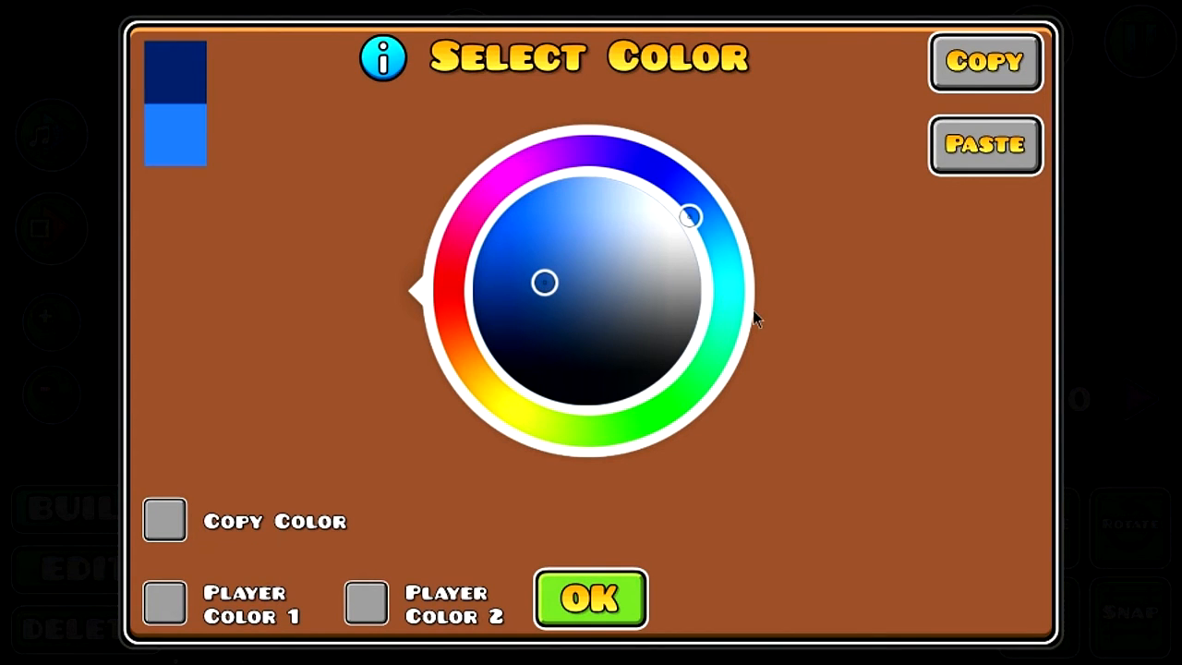
left_click(591, 598)
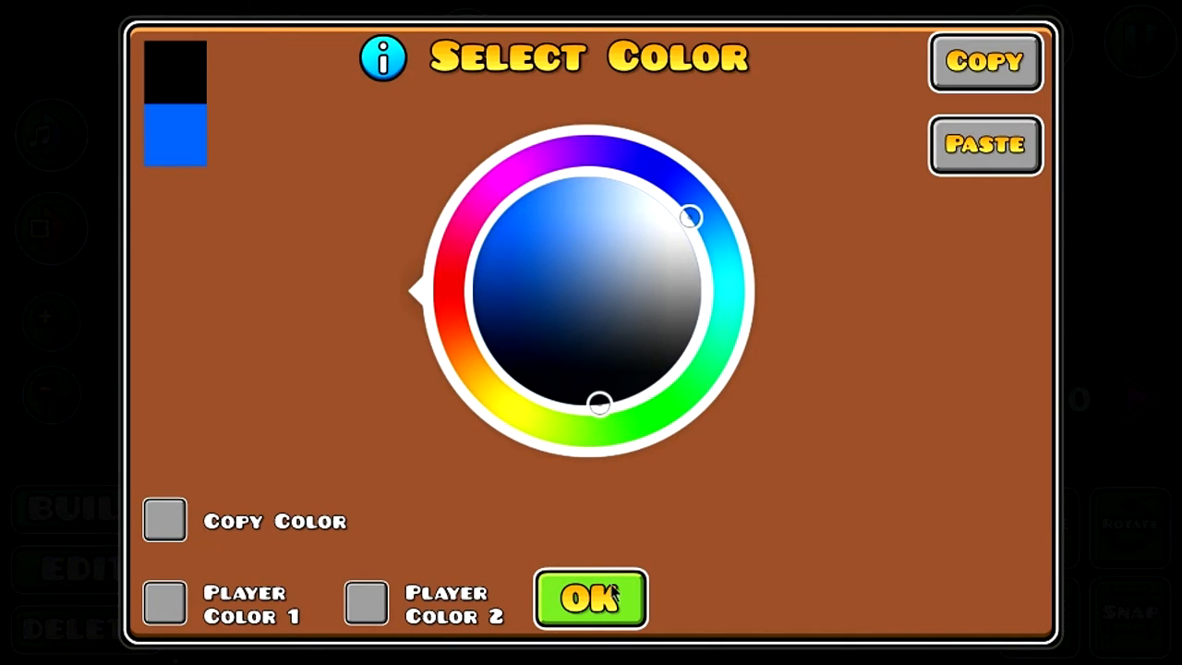
left_click(591, 599)
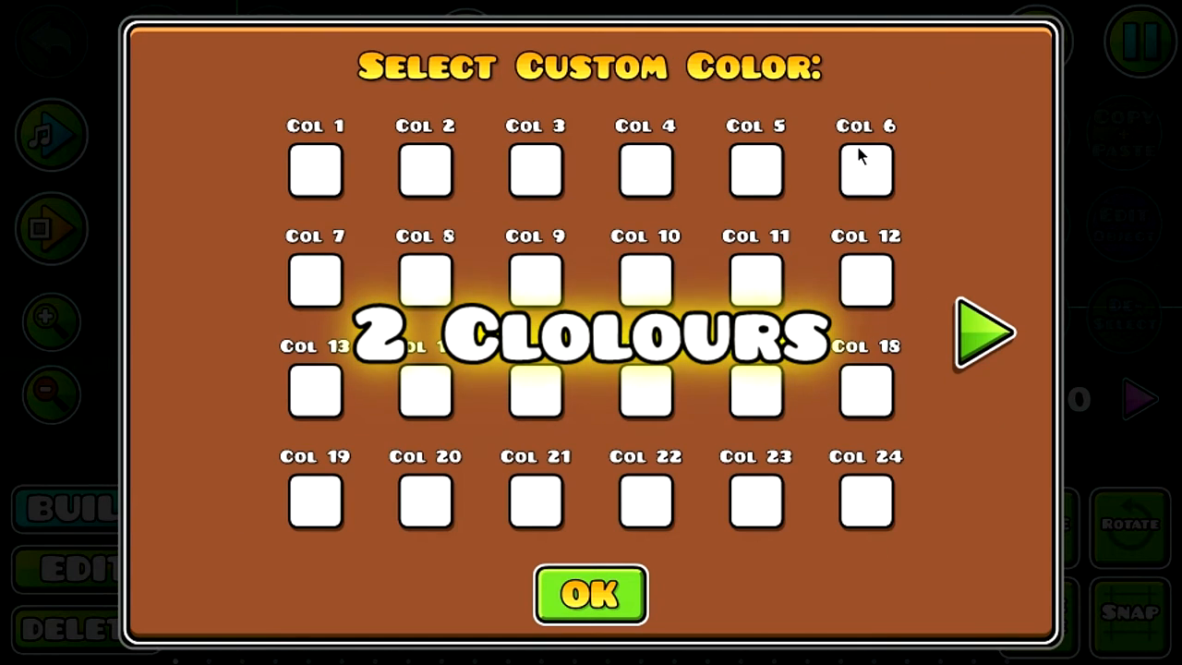
Set a custom colour channel to dark teal with Opacity 0.50
left_click(865, 170)
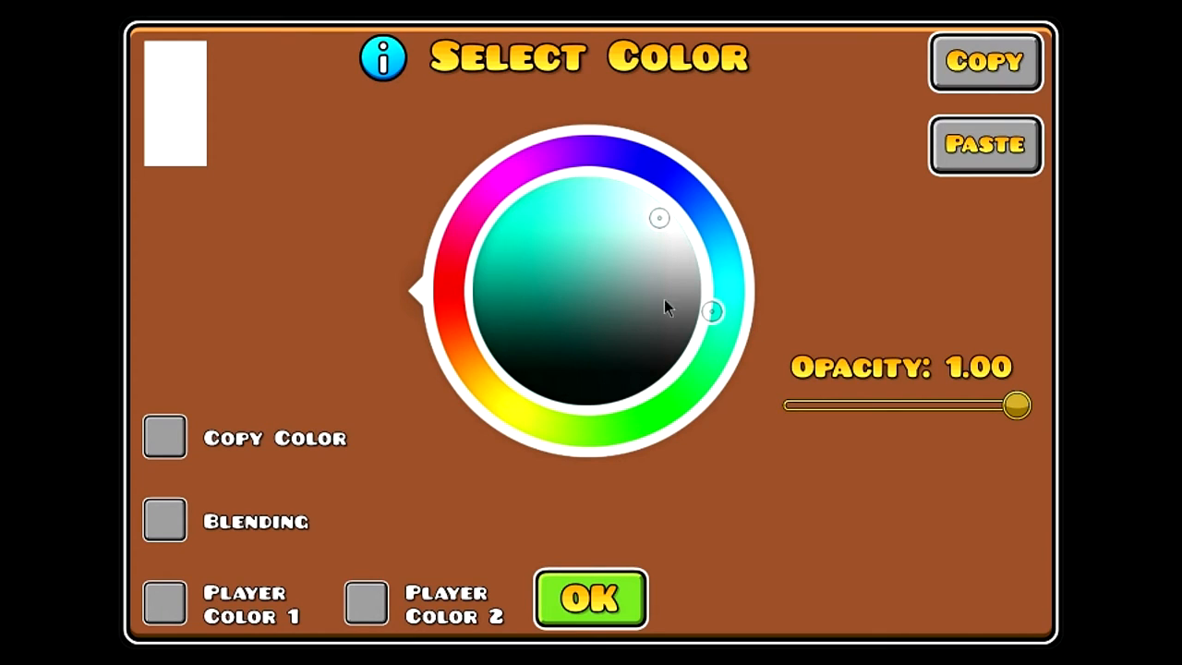
left_click(546, 205)
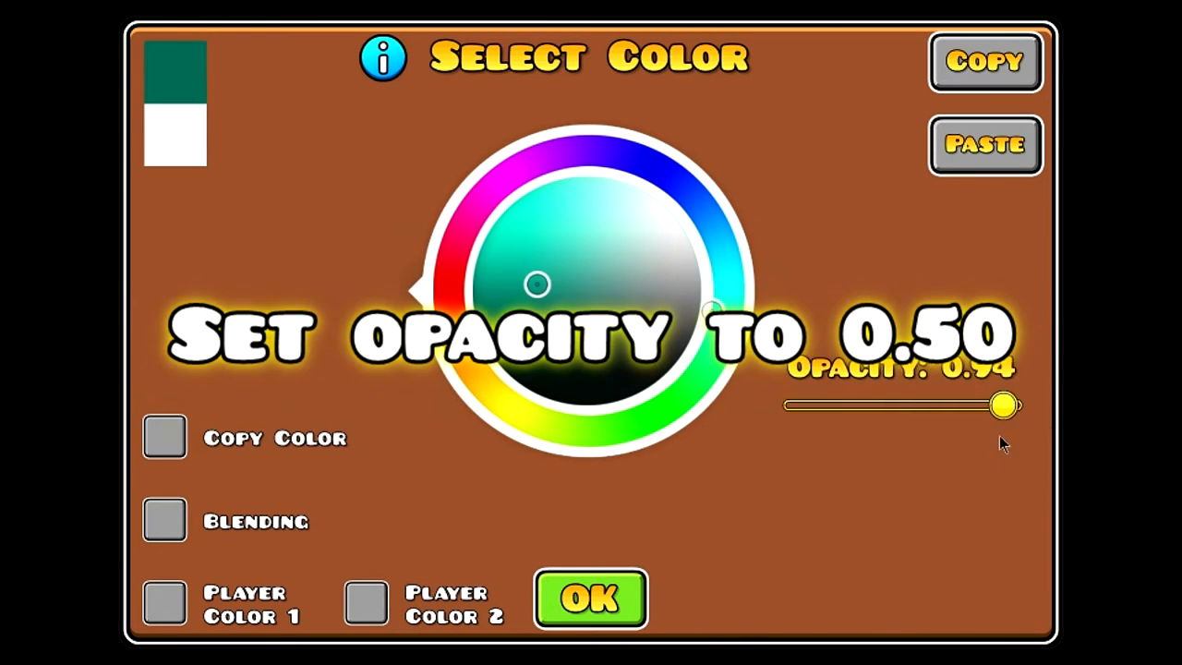
left_click_drag(1005, 404, 890, 404)
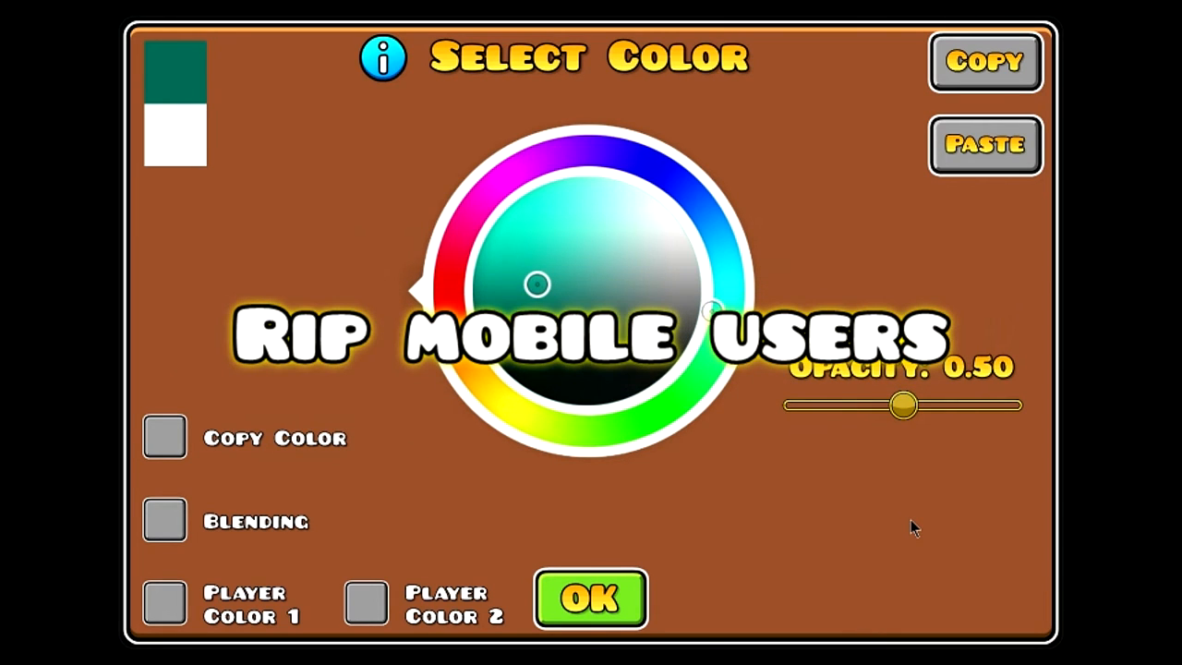
left_click(591, 598)
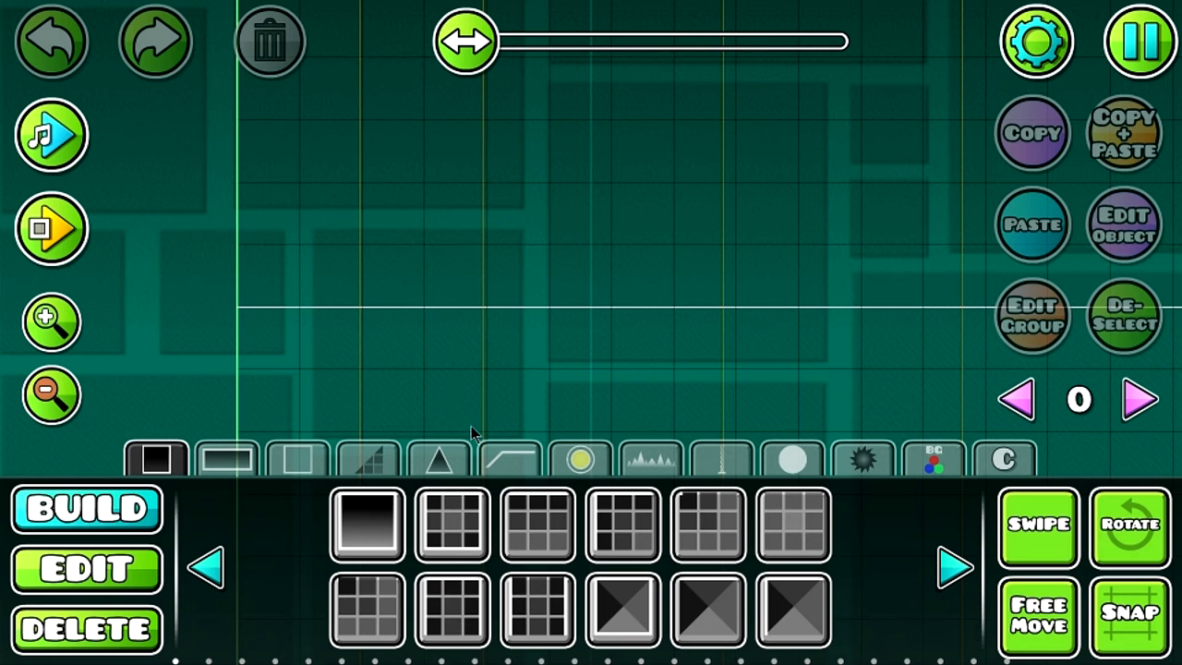
Place a cloud decoration and recolour it to the translucent teal channel 1
left_click(720, 458)
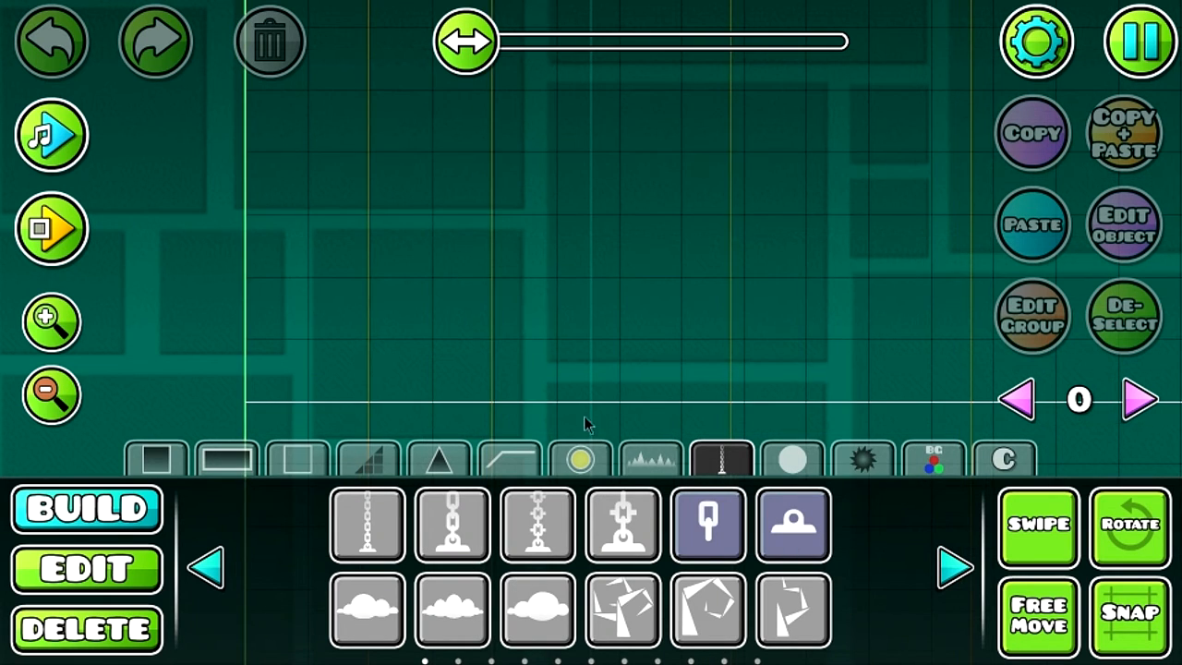
left_click(451, 609)
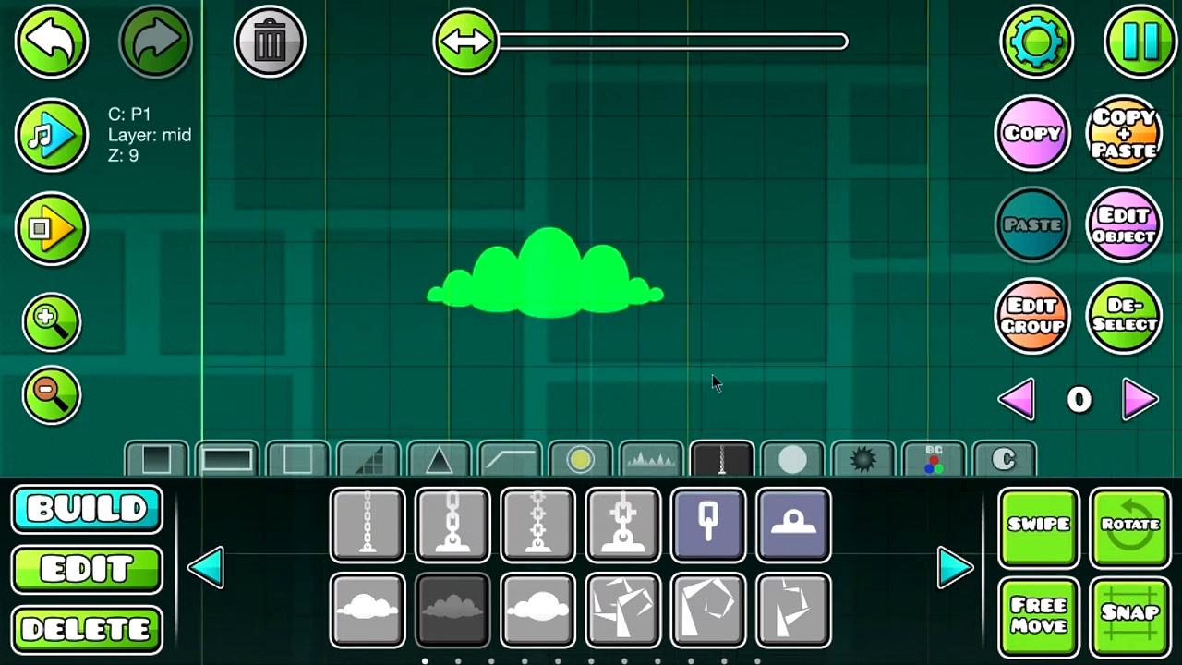
left_click(85, 569)
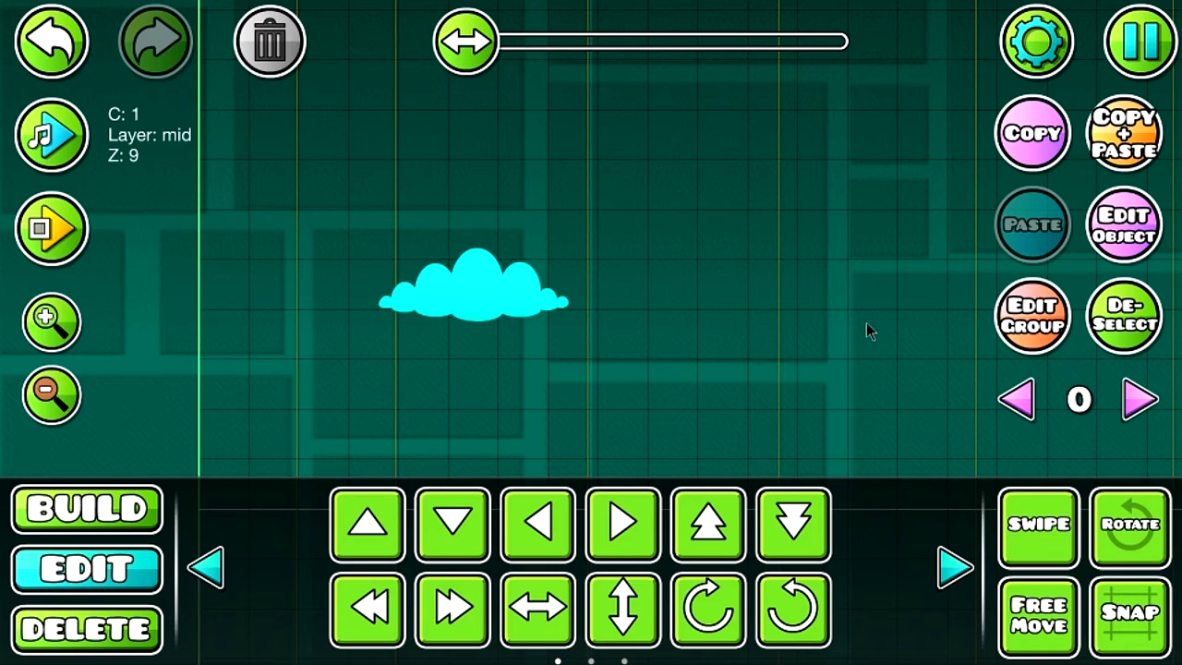
left_click(1038, 617)
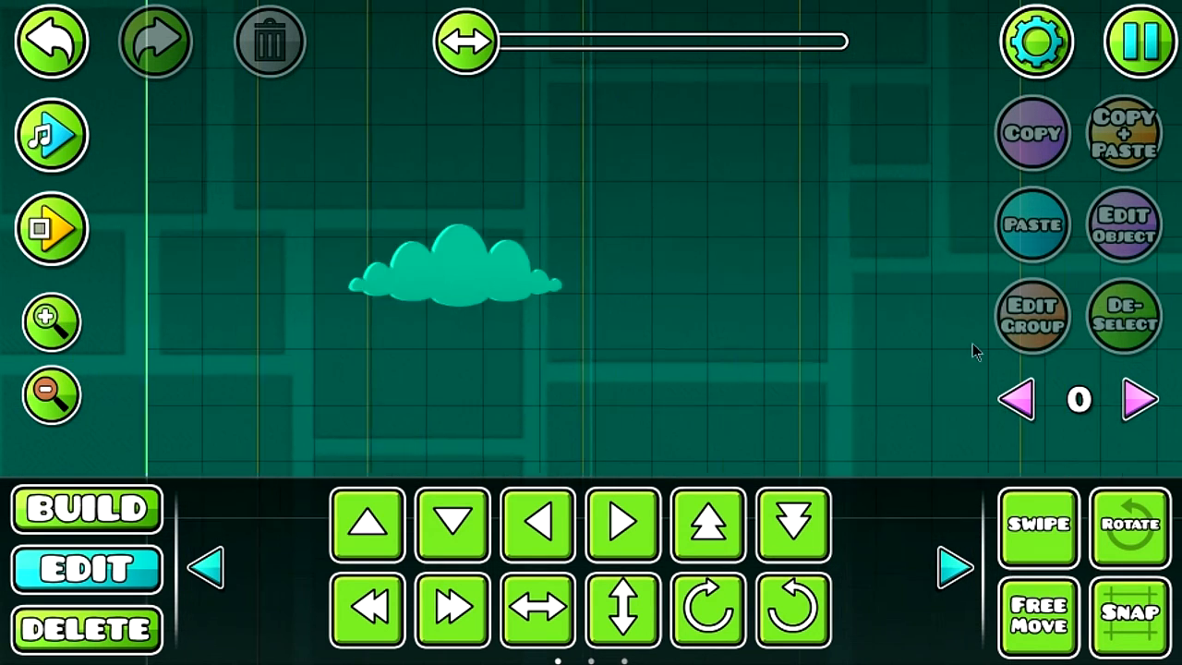
Select the cloud and bring up its Edit Group layer and Z-order settings
left_click_drag(452, 277, 564, 286)
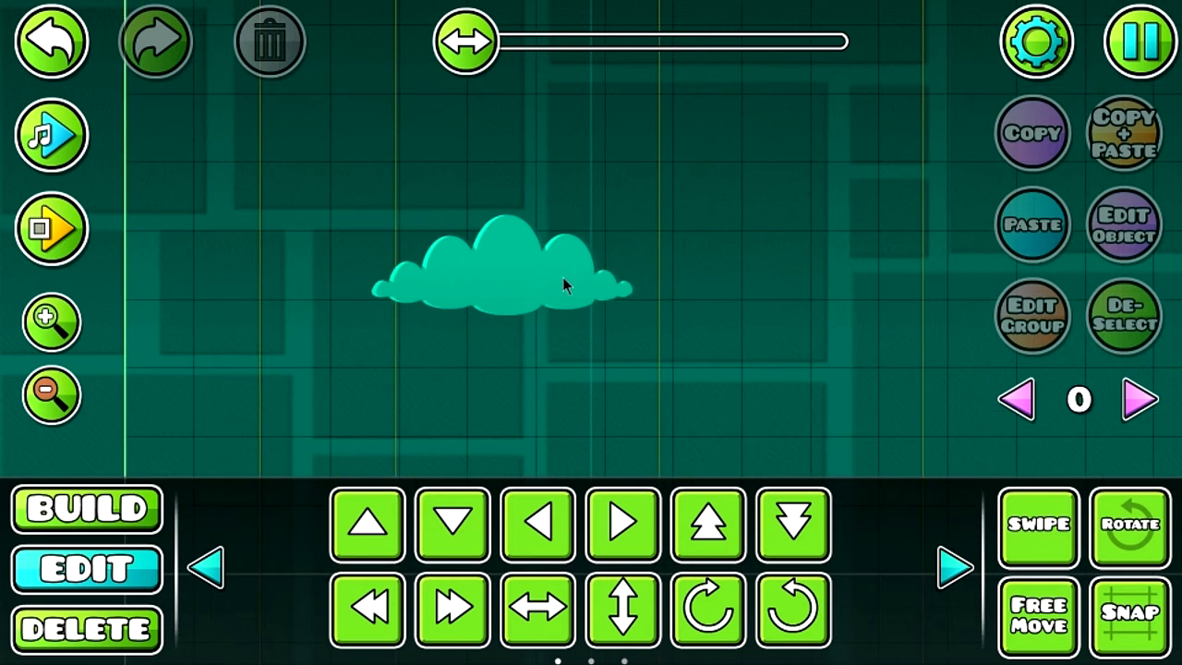
left_click(502, 277)
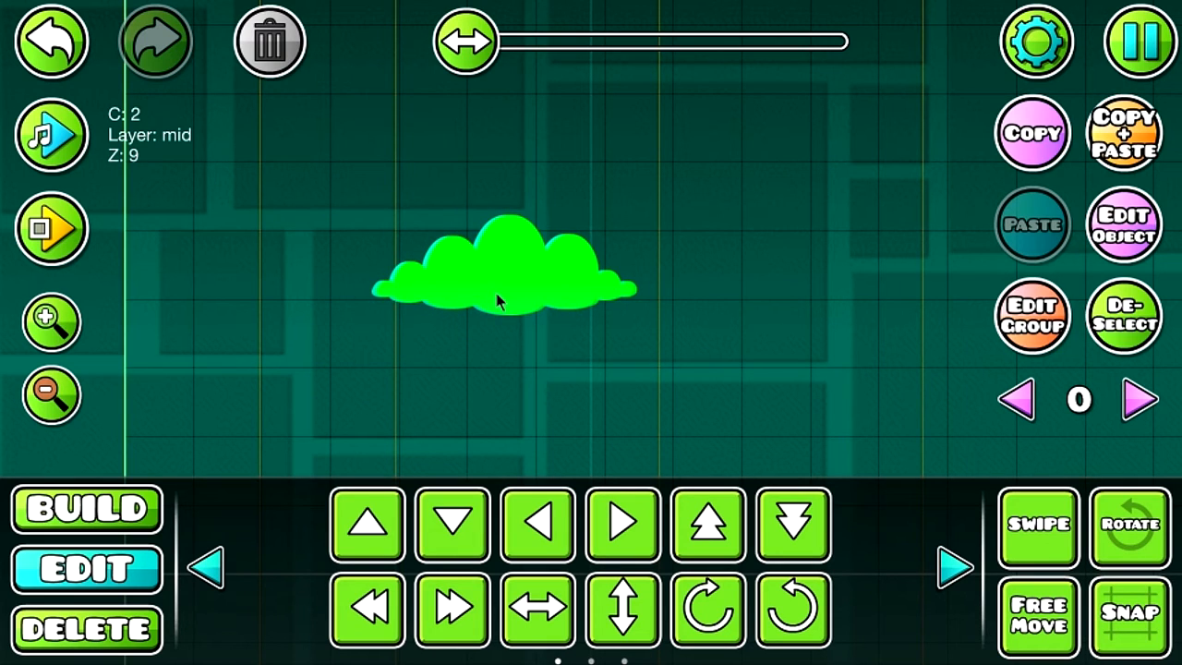
mouse_move(774, 303)
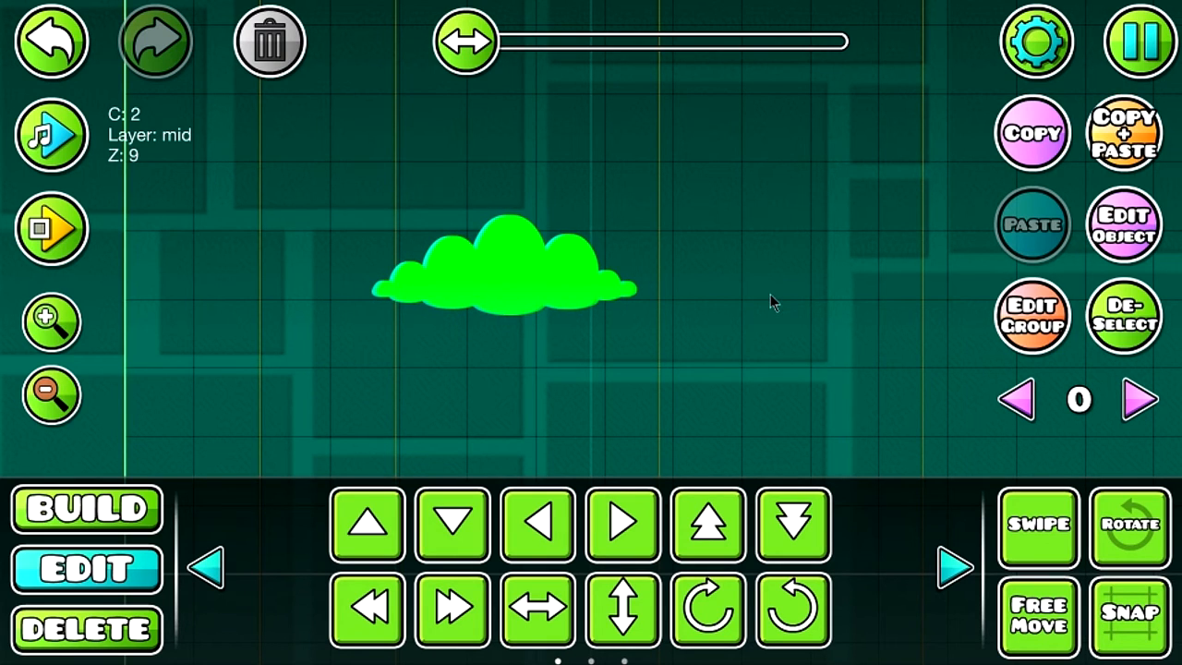
left_click(1123, 316)
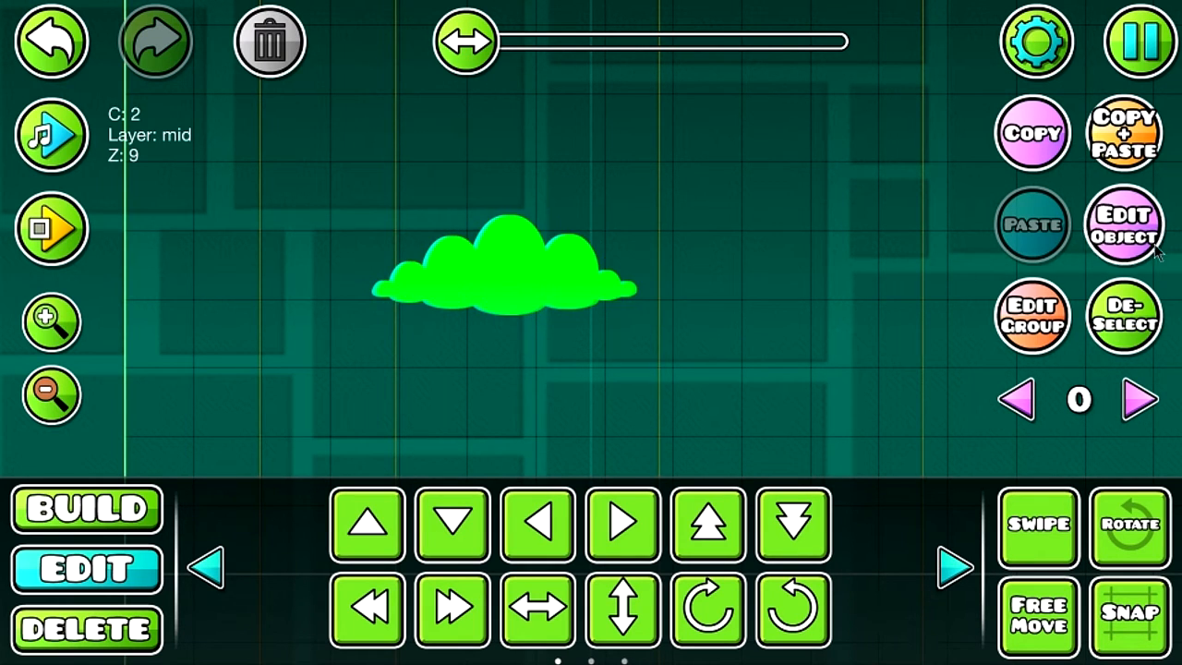
left_click(1123, 229)
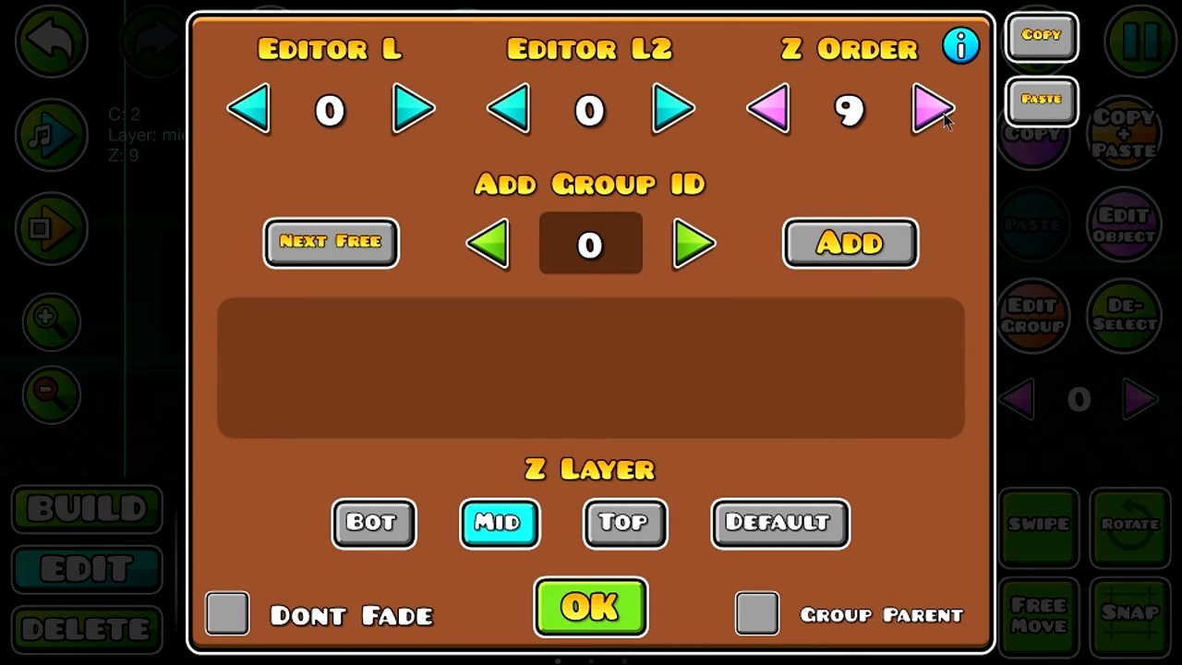
mouse_move(986, 120)
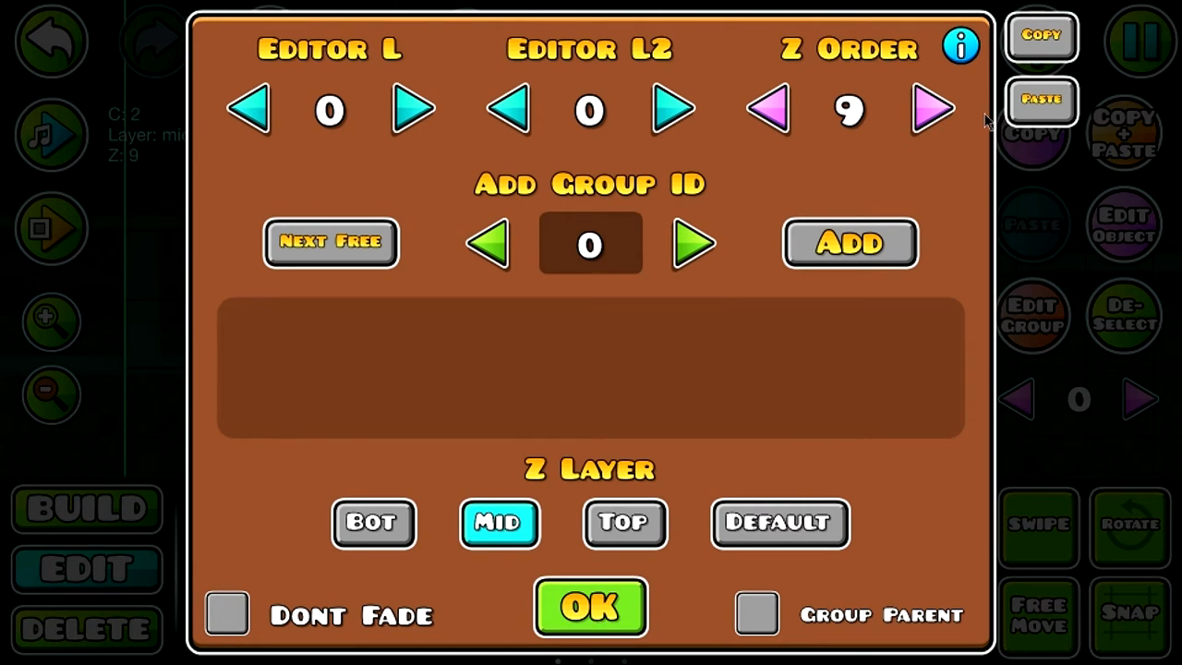
mouse_move(1108, 194)
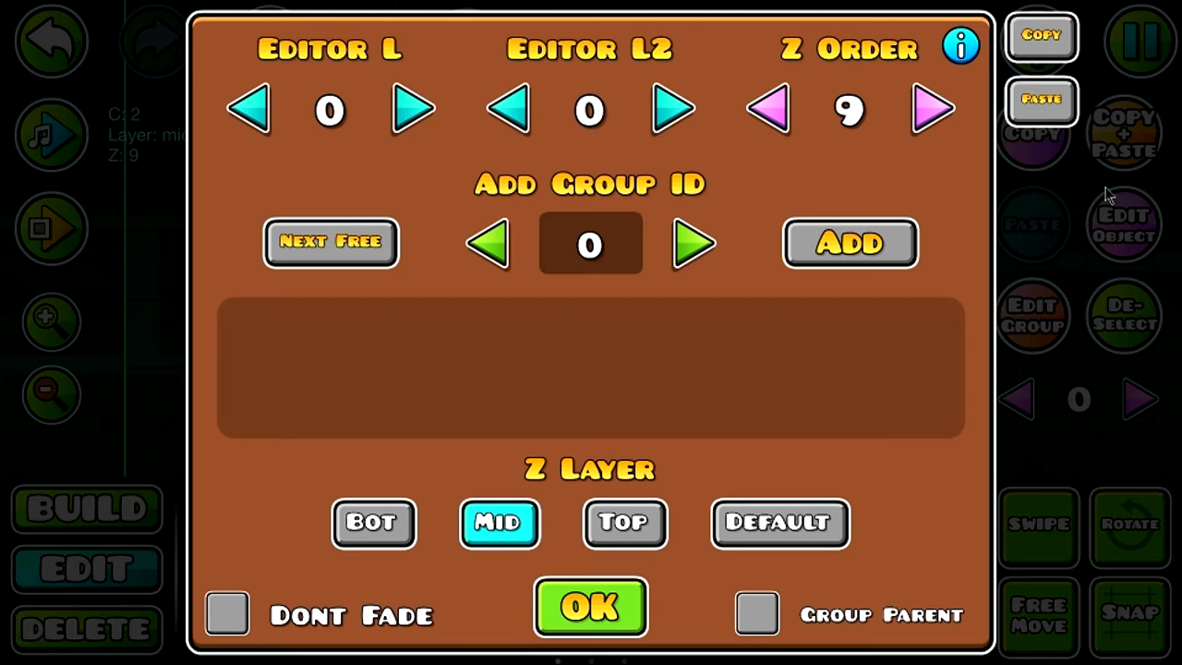
Raise the cloud's Z Order from 9 to 10 and confirm
left_click(931, 109)
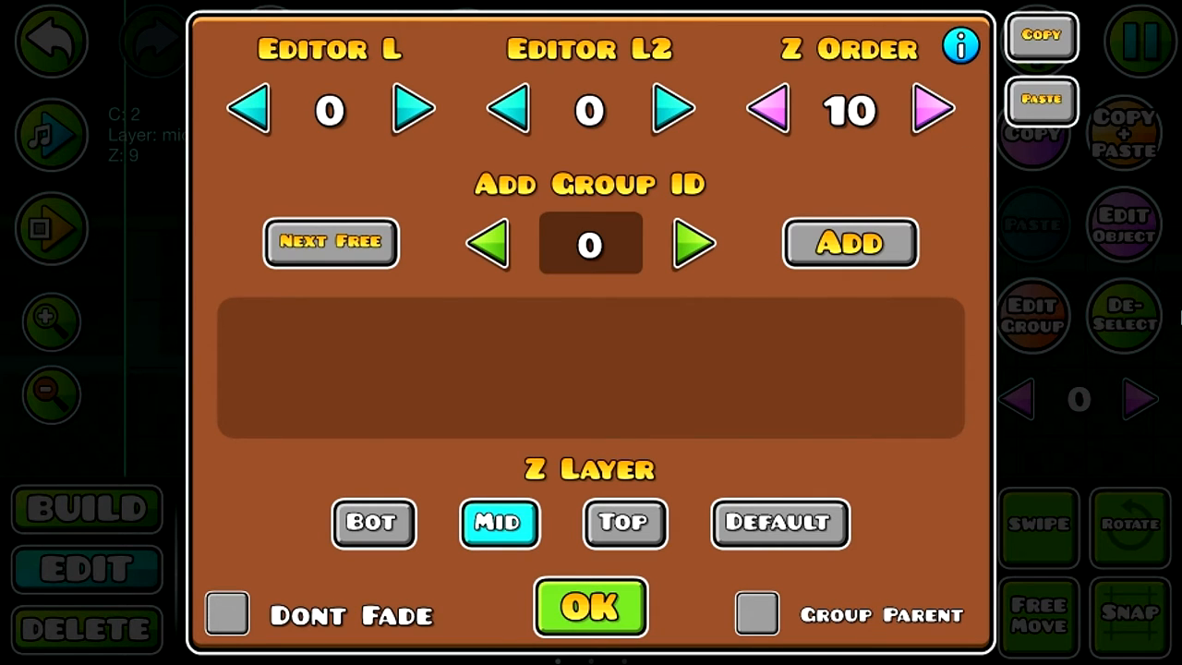
left_click(591, 607)
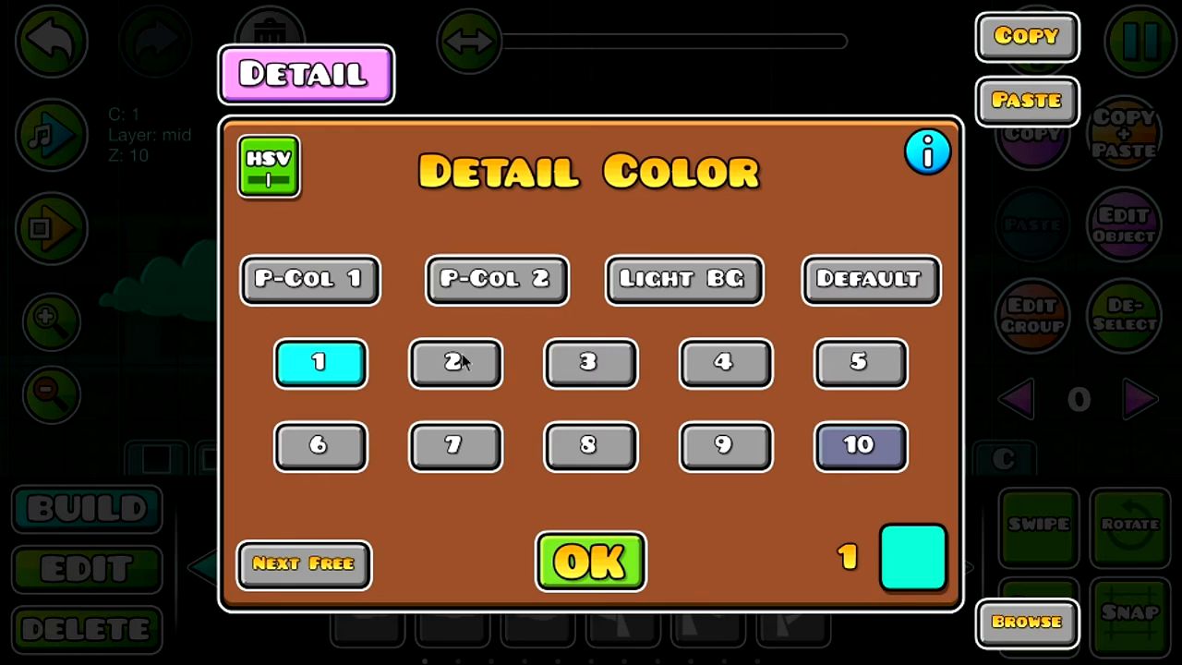
Put the copy on colour channel 2 and confirm its Z Order of 11
left_click(591, 562)
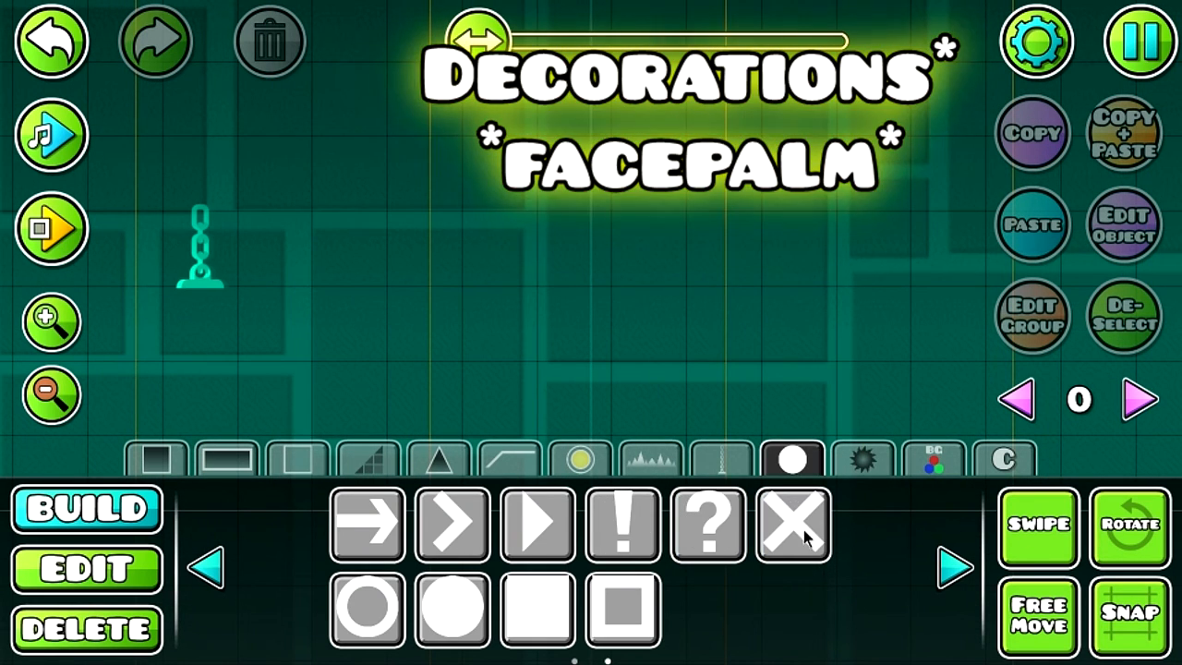
left_click(792, 525)
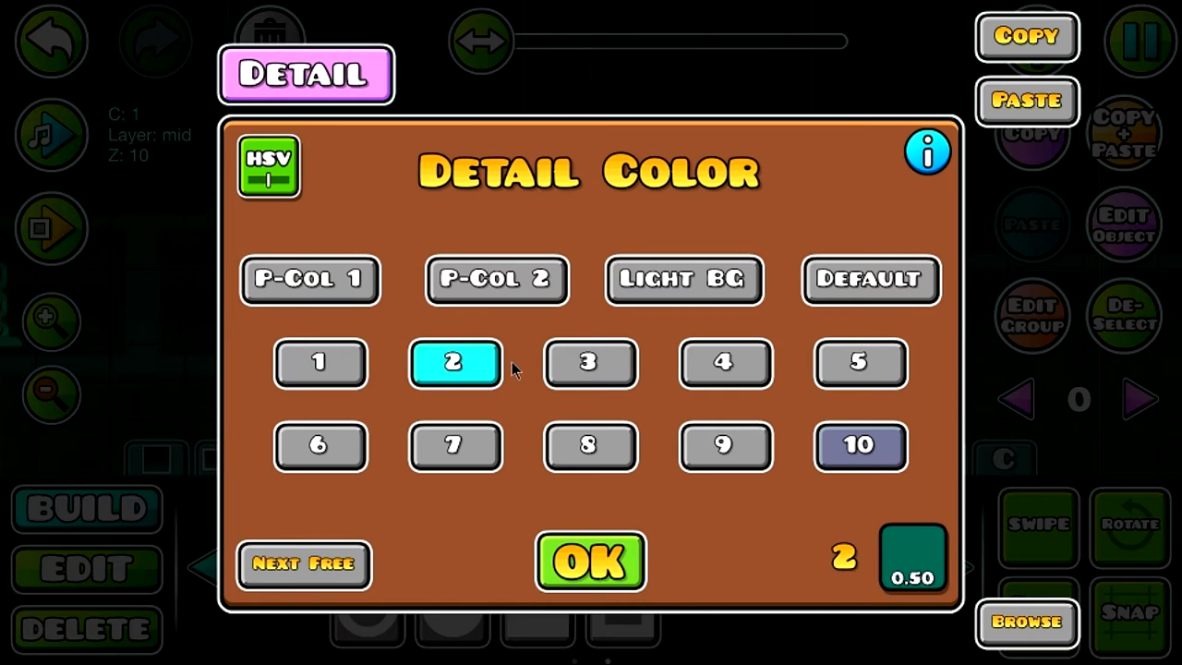
left_click(589, 561)
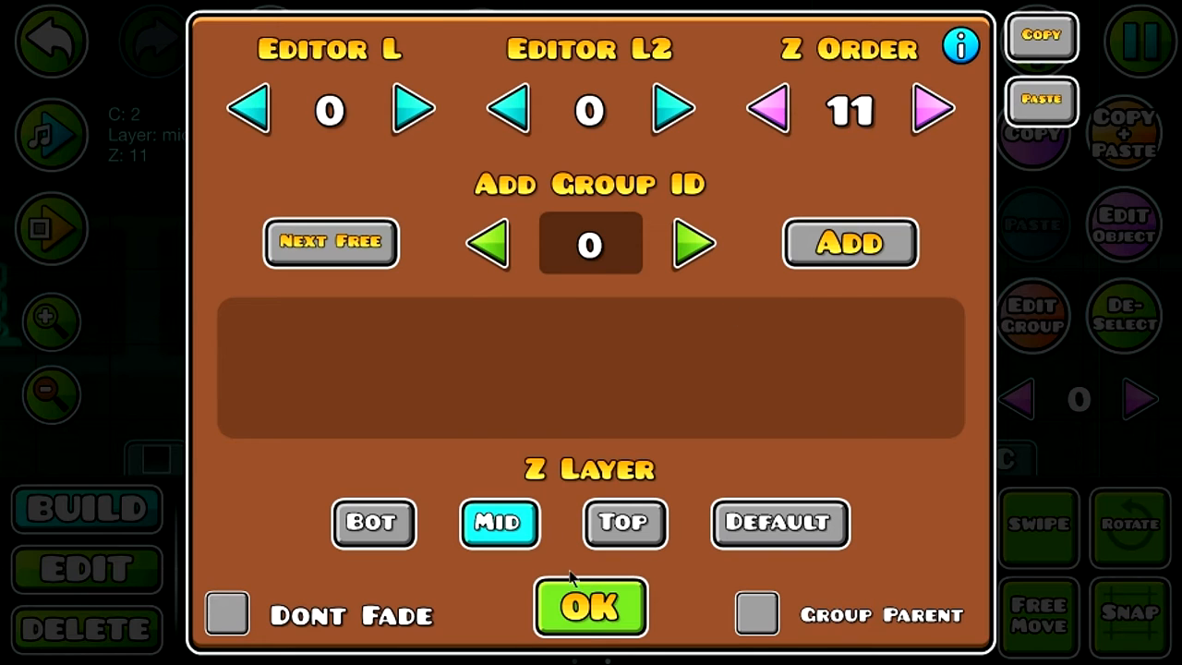
left_click(591, 605)
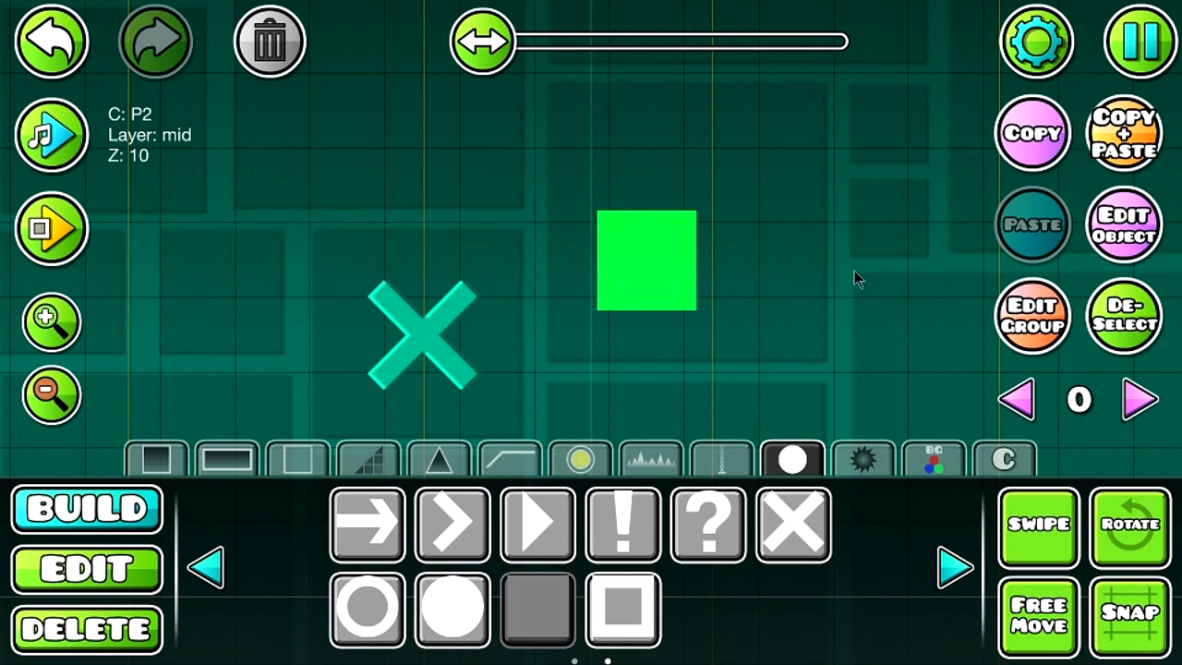
Select the square's channel 1 copy and check its Z order settings
left_click(1123, 226)
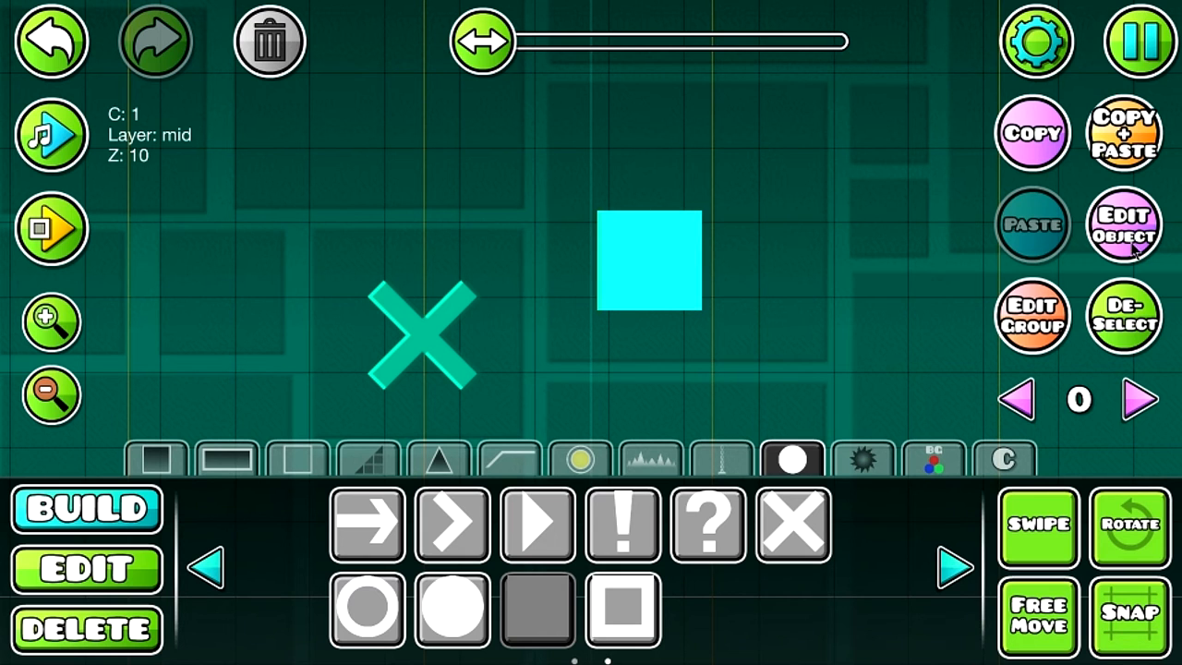
left_click(1123, 225)
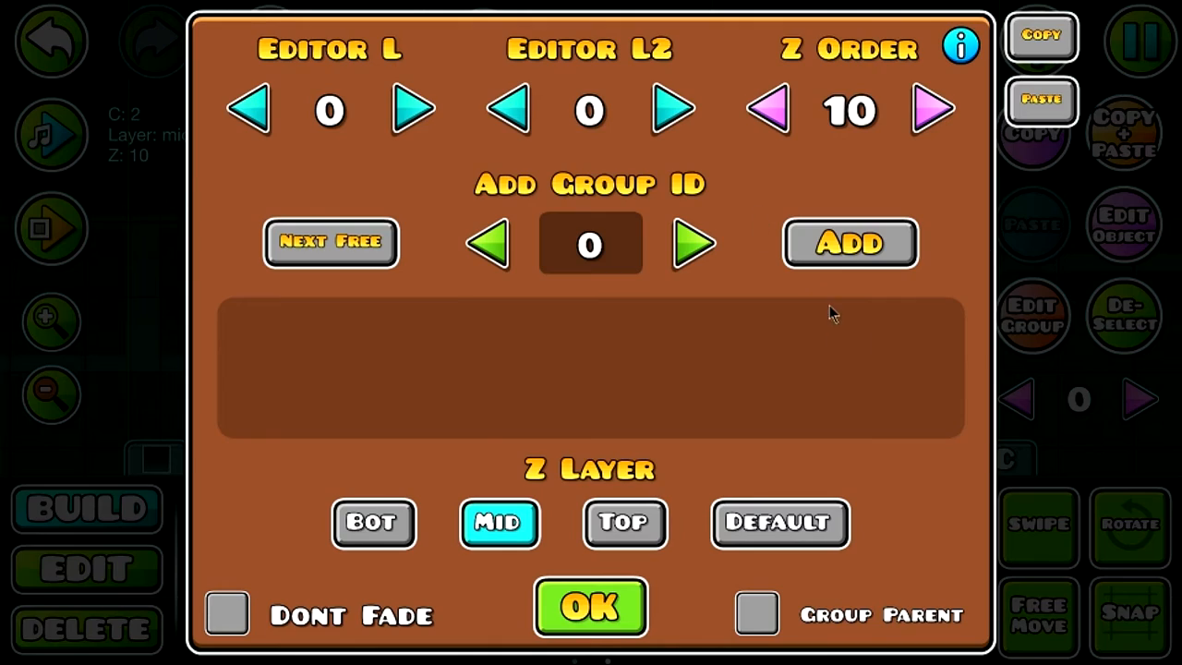
left_click(591, 606)
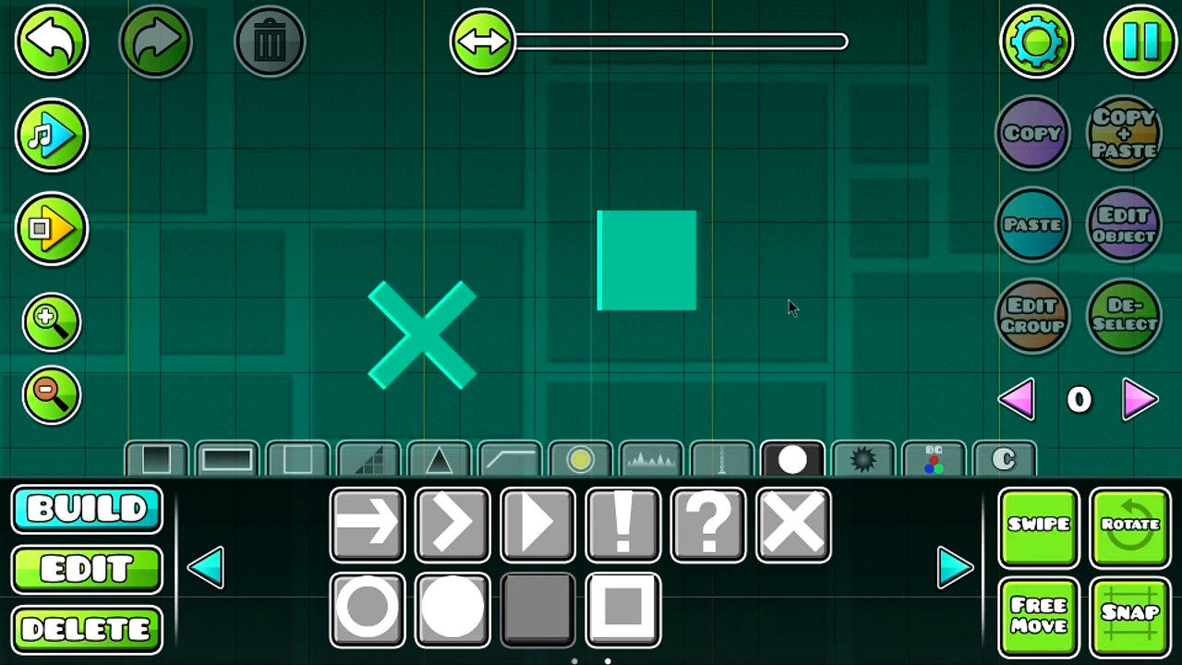
Switch to the Edit move/rotate tools and reframe the finished decorations
left_click(647, 259)
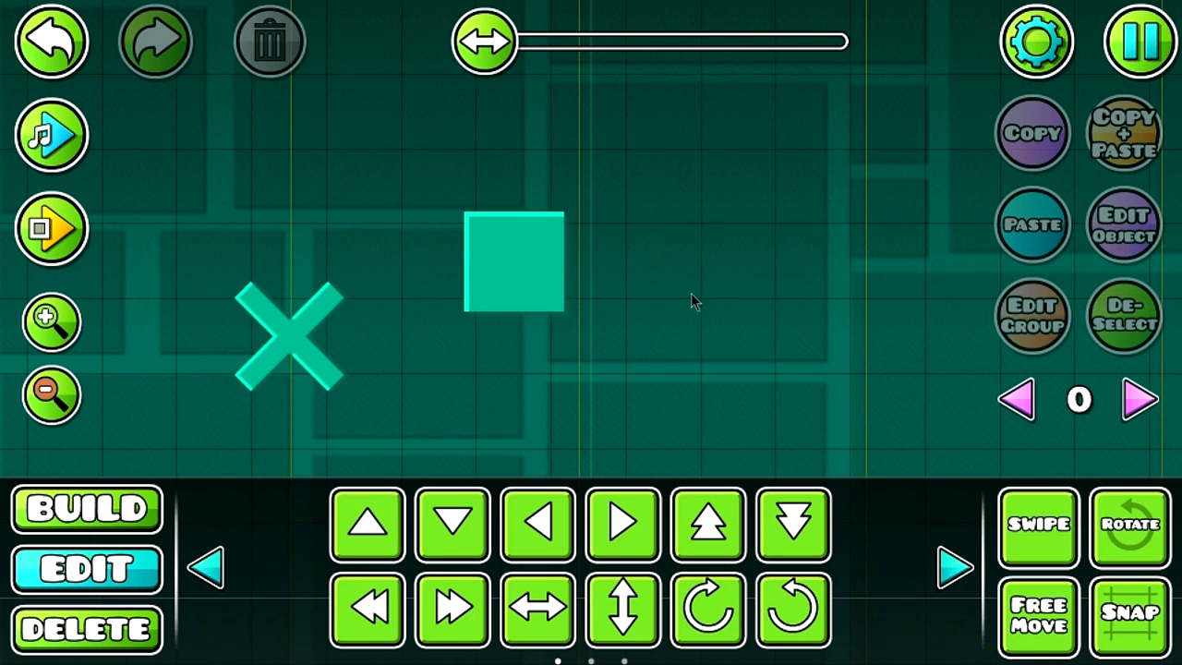
left_click(514, 262)
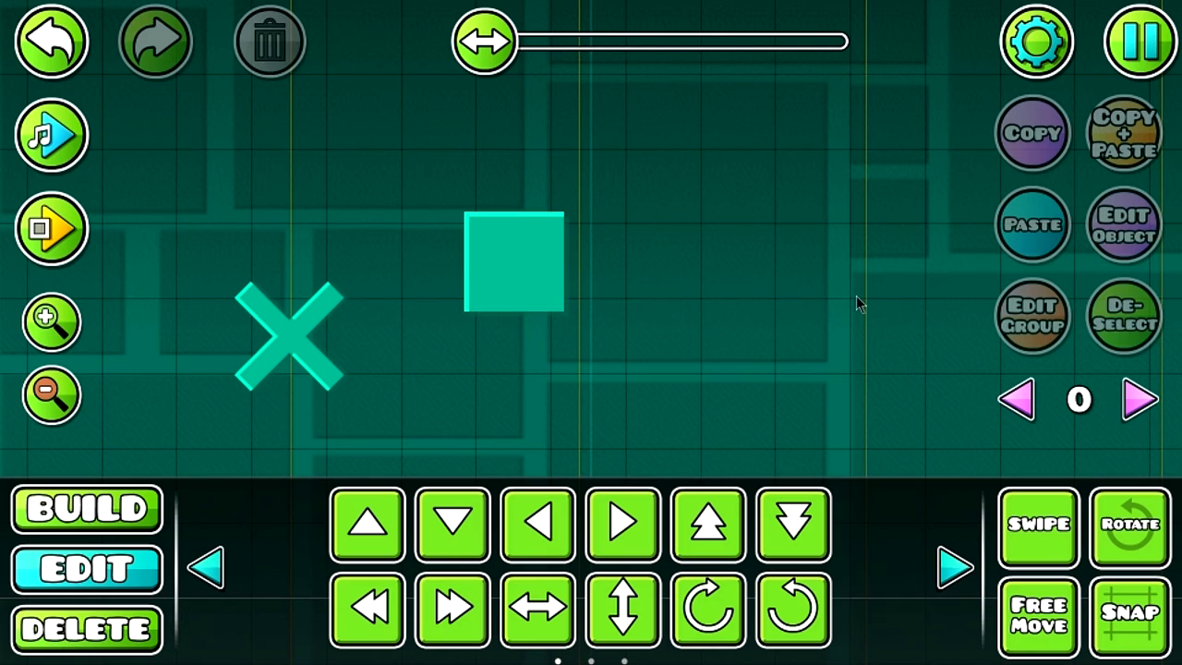
left_click_drag(859, 303, 776, 317)
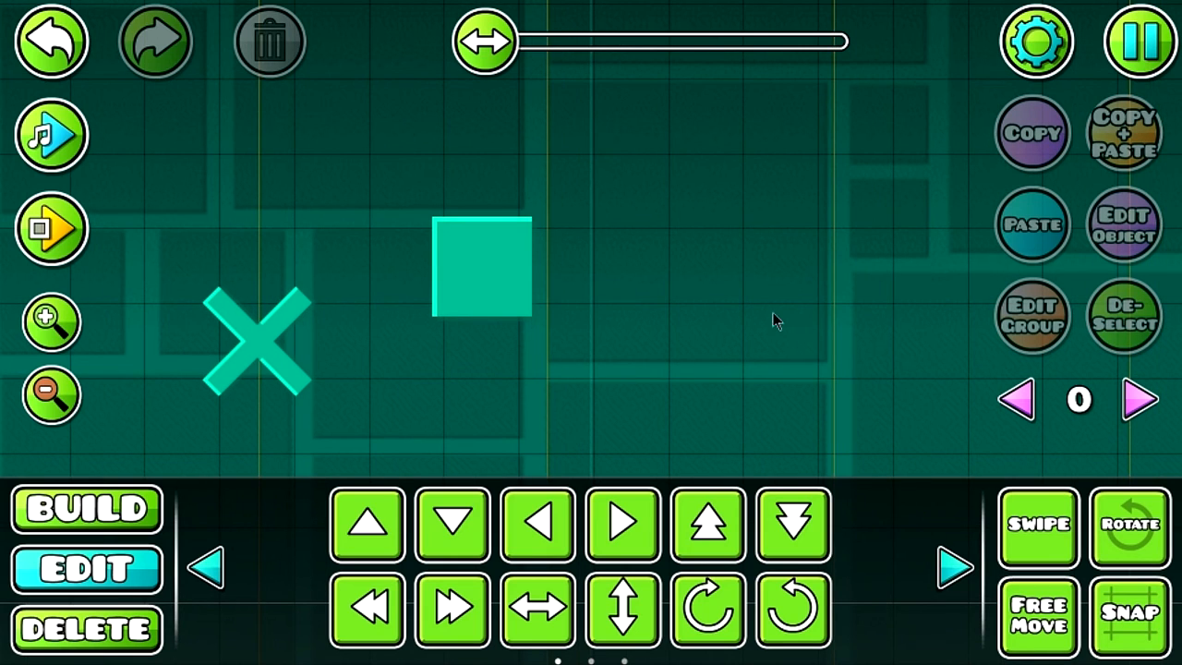
mouse_move(724, 377)
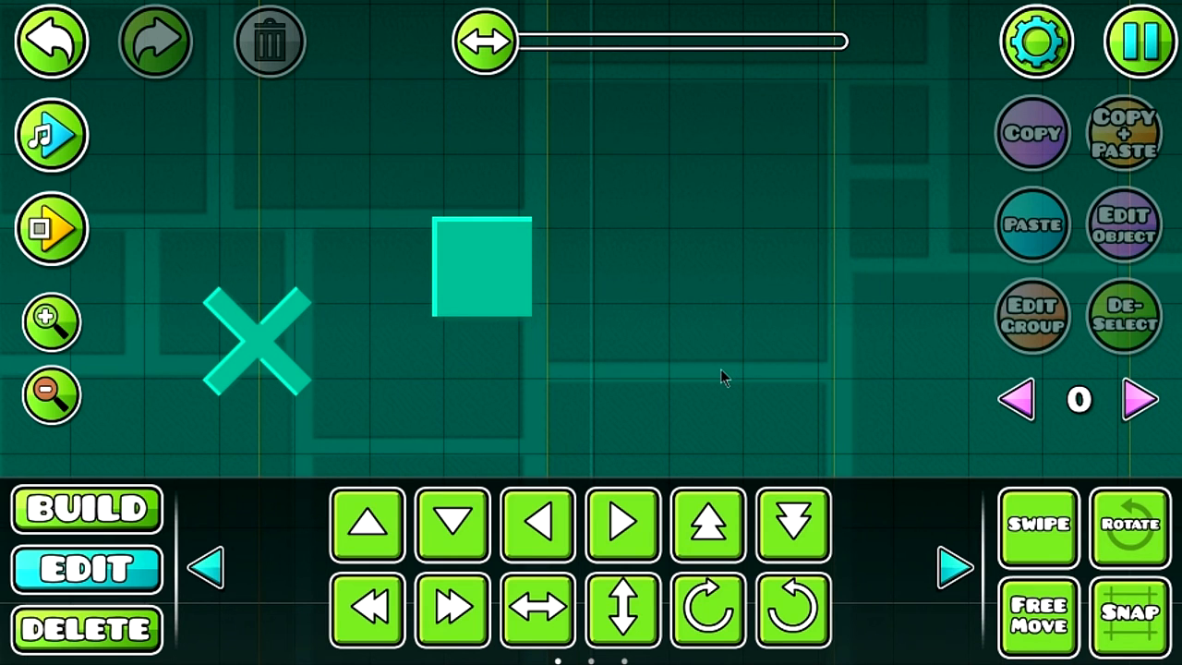
left_click(480, 266)
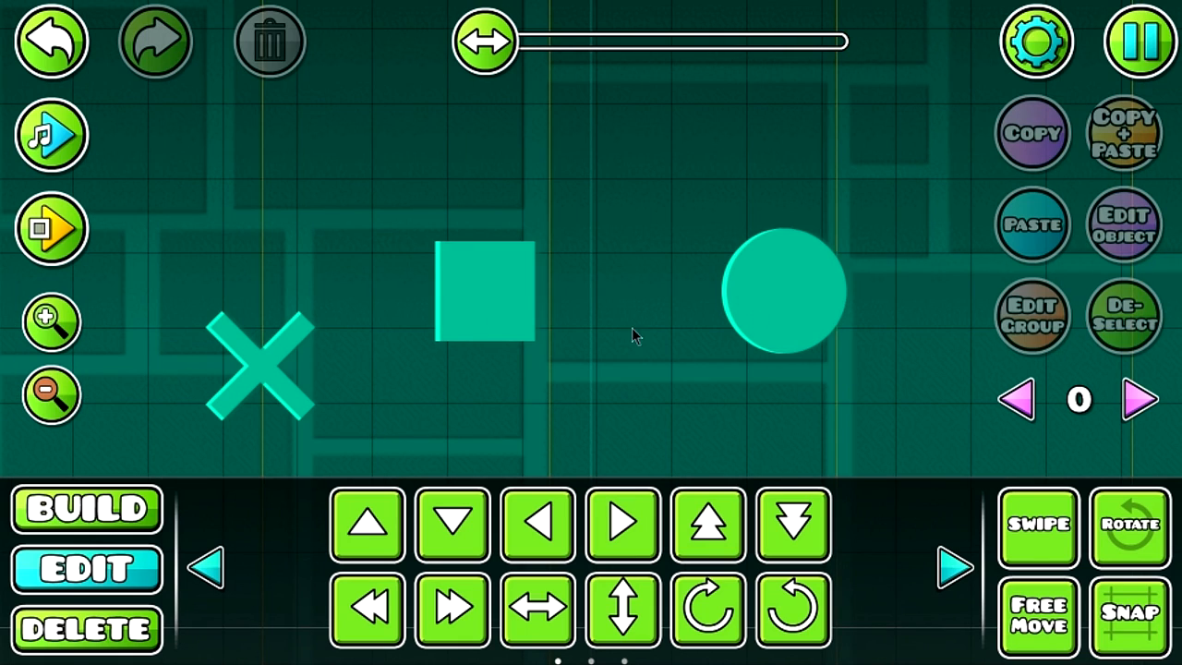
mouse_move(767, 342)
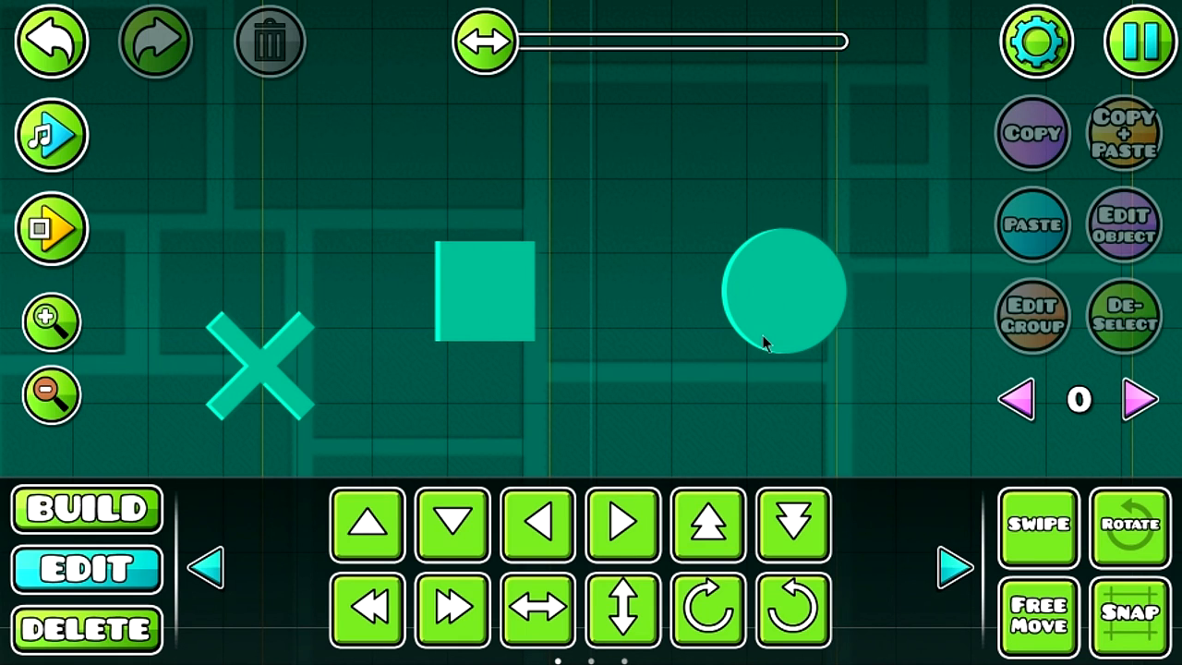
mouse_move(758, 346)
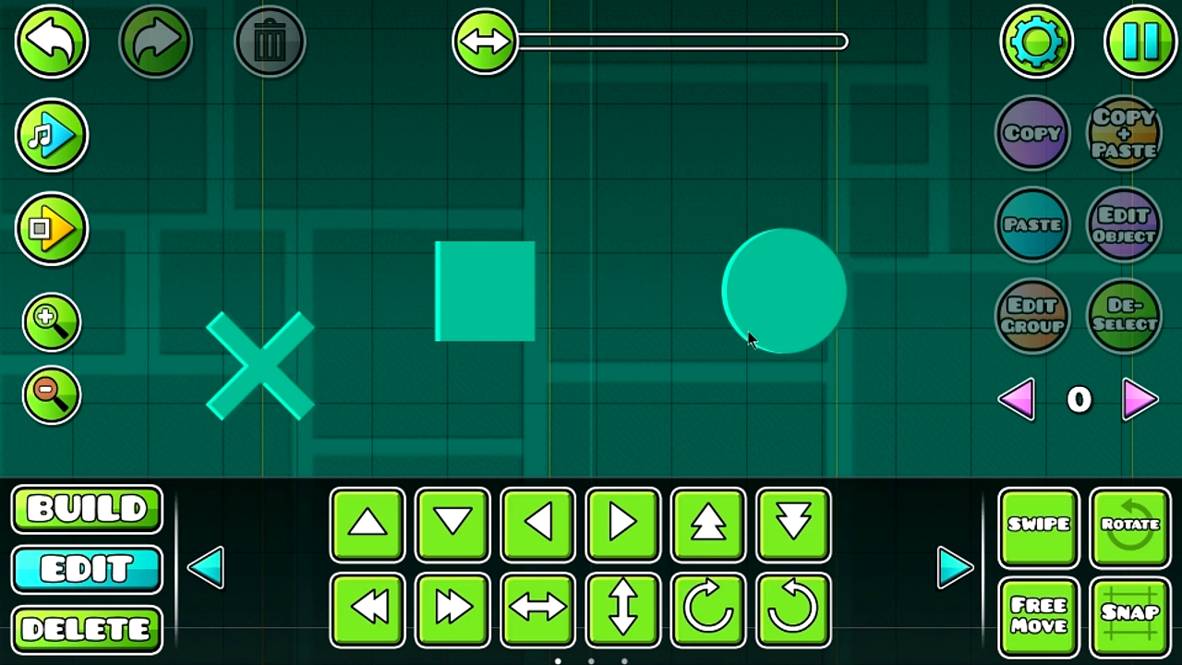
mouse_move(872, 243)
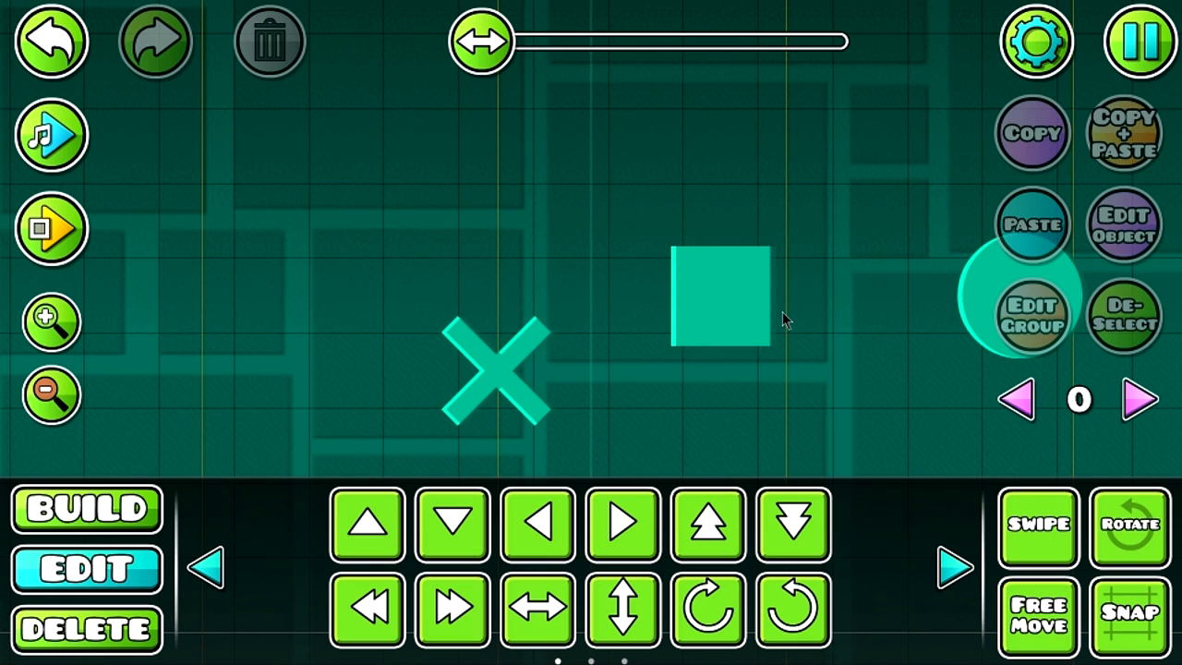
mouse_move(767, 321)
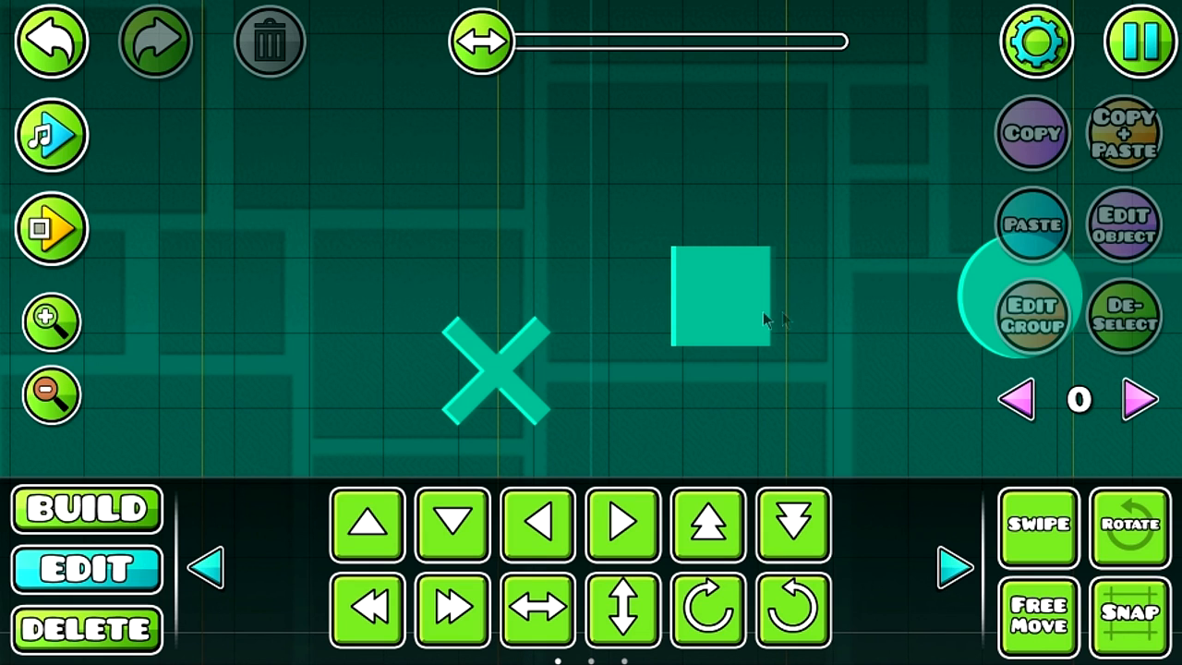